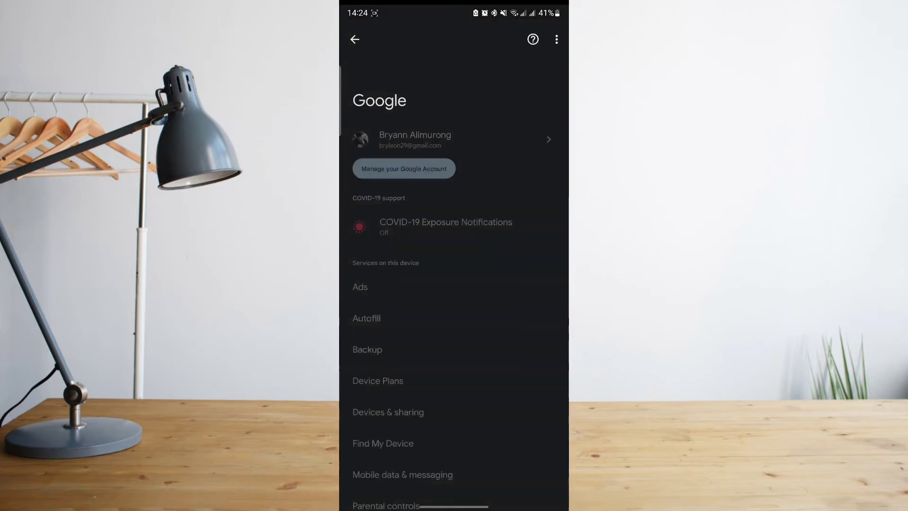
- Reach the Settings for Google apps page from the Google section of Settings
scroll("down", 3)
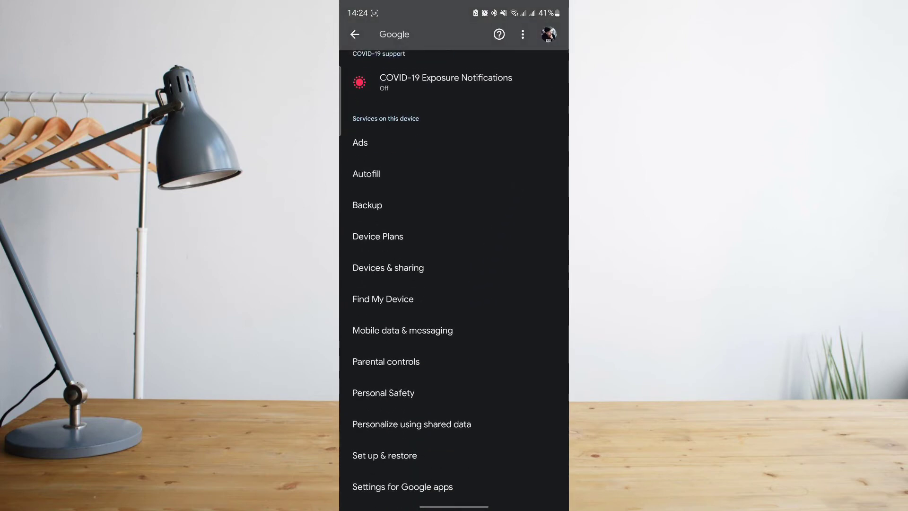
left_click(402, 487)
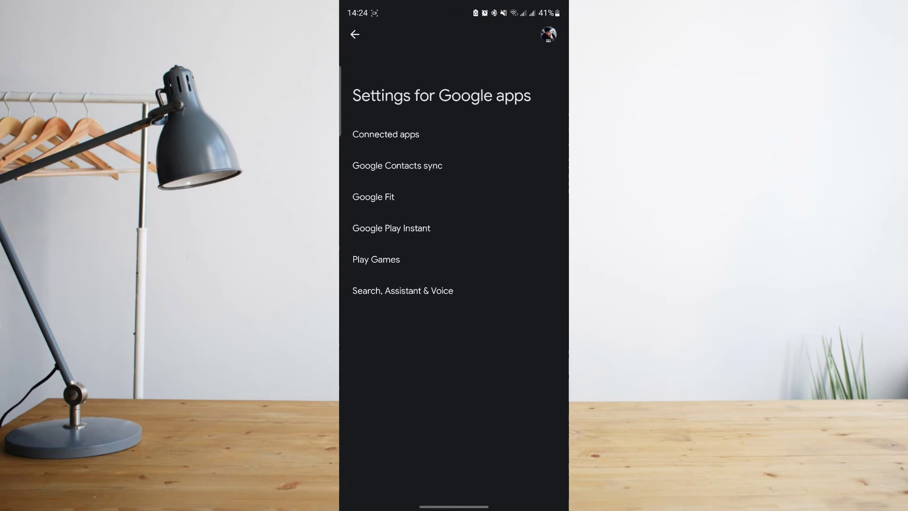
- Navigate via Search, Assistant & Voice and Google Assistant to Hey Google & Voice Match, with Hey Google on
left_click(354, 34)
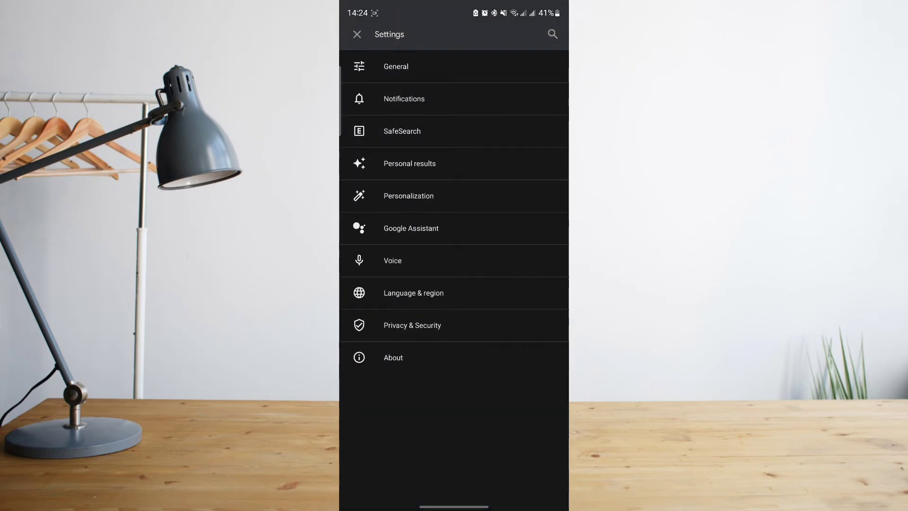
left_click(410, 228)
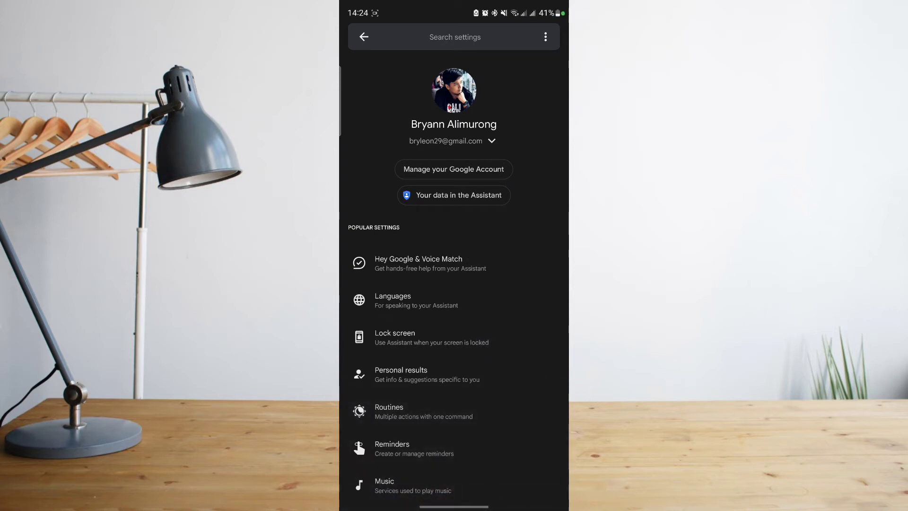
left_click(418, 262)
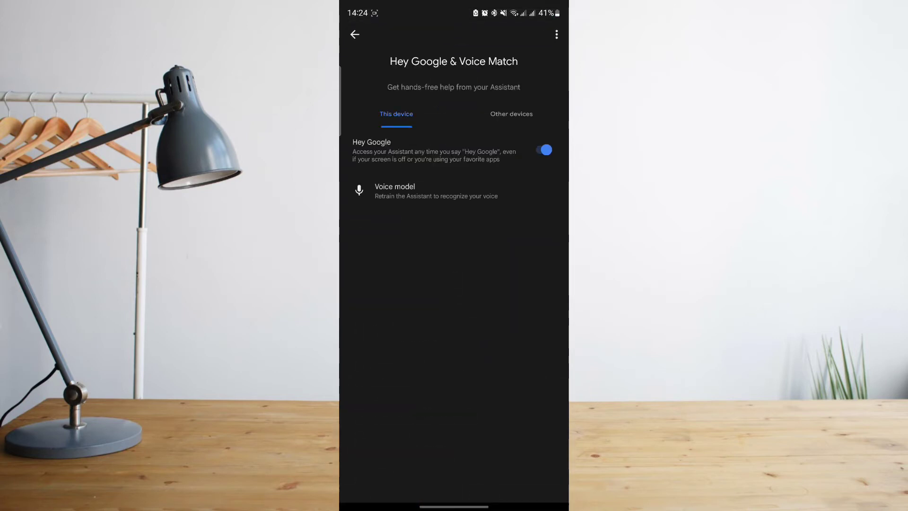
left_click(543, 150)
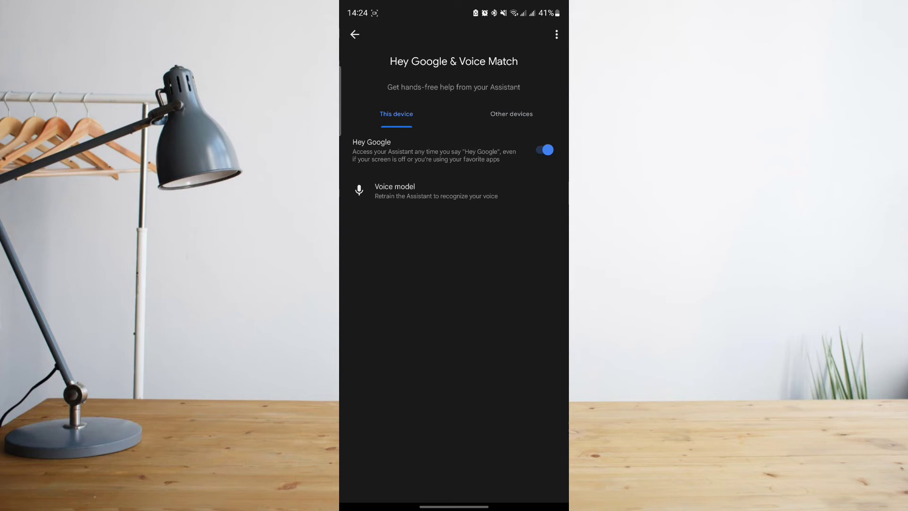